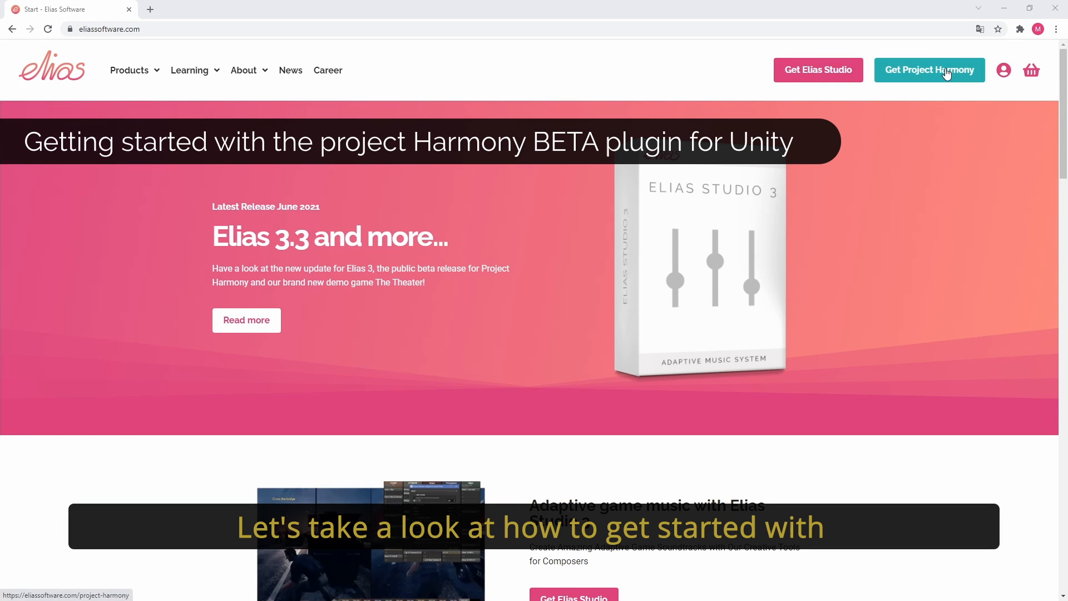
# Step: Download the Unity plugin from the Project Harmony page's Plugins & integrations section
pyautogui.click(929, 69)
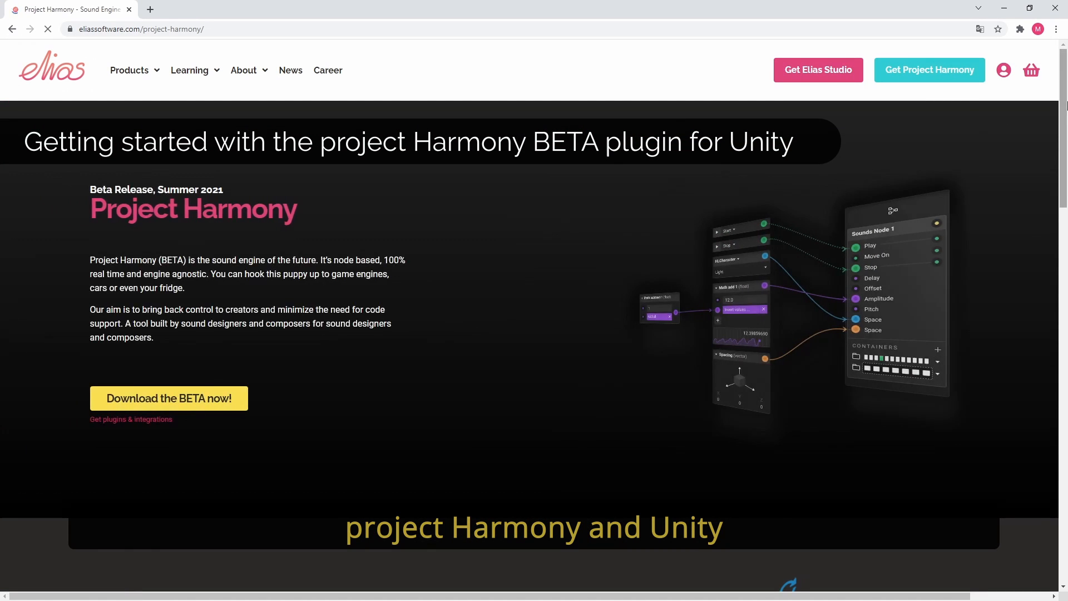
pyautogui.scroll(-3)
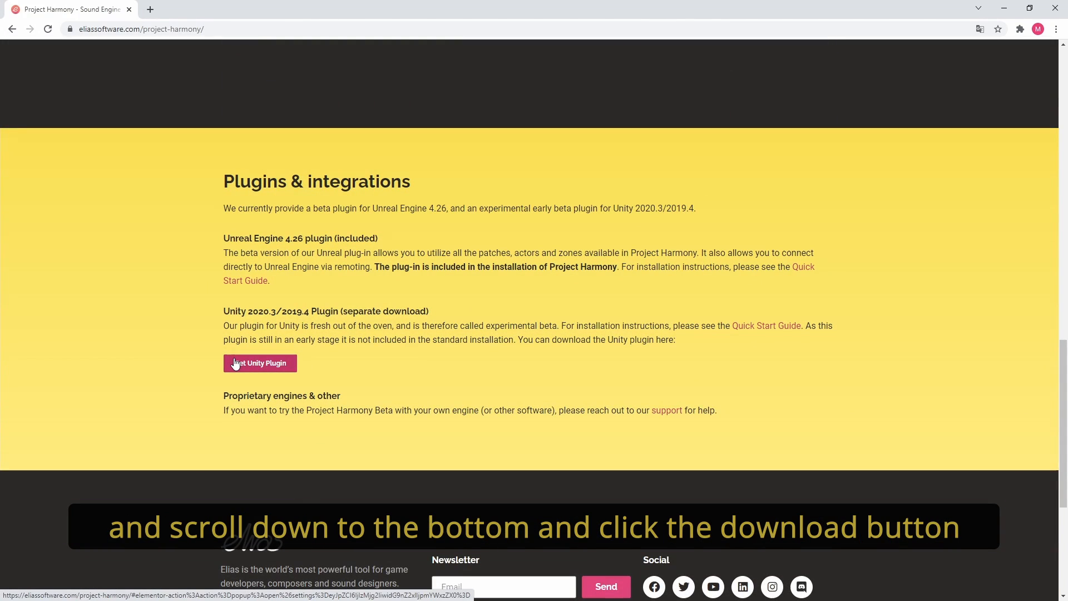
pyautogui.click(260, 362)
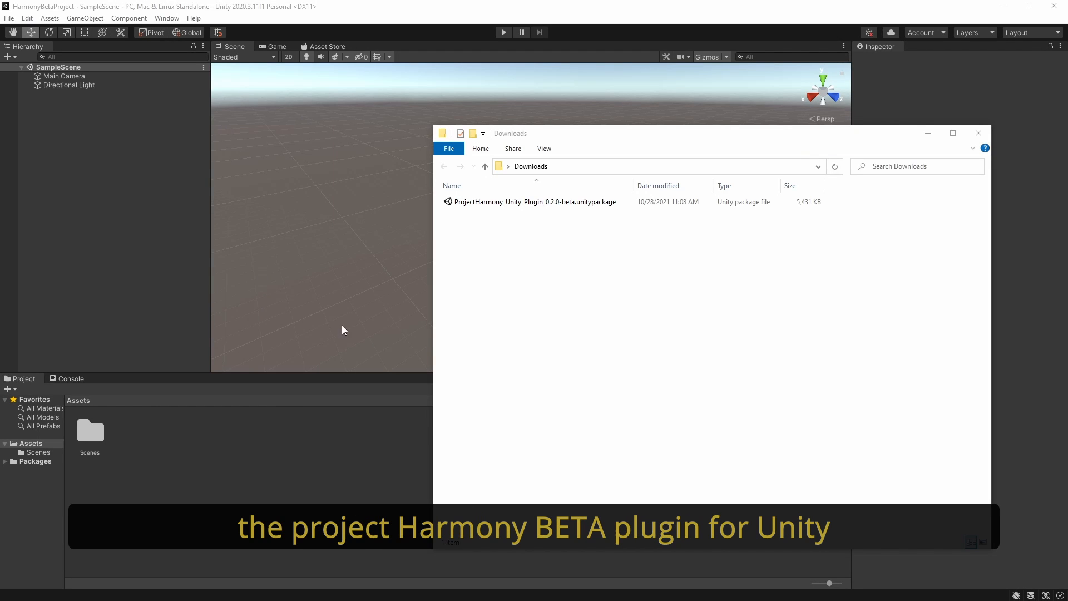
# Step: Launch ProjectHarmony_Unity_Plugin_0.2.0-beta.unitypackage from the Downloads folder
pyautogui.click(535, 201)
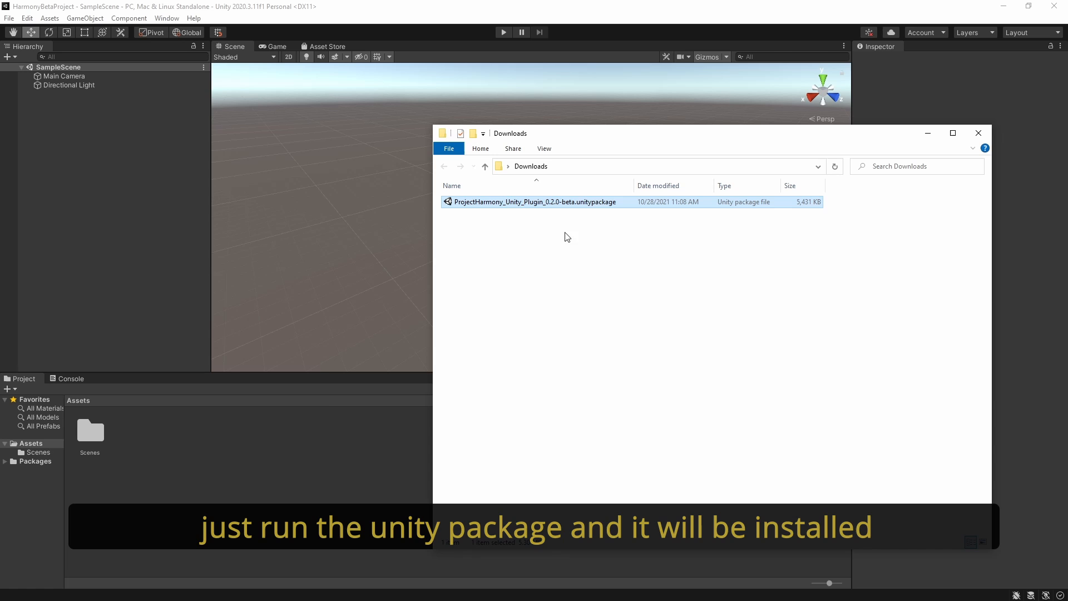
pyautogui.doubleClick(536, 201)
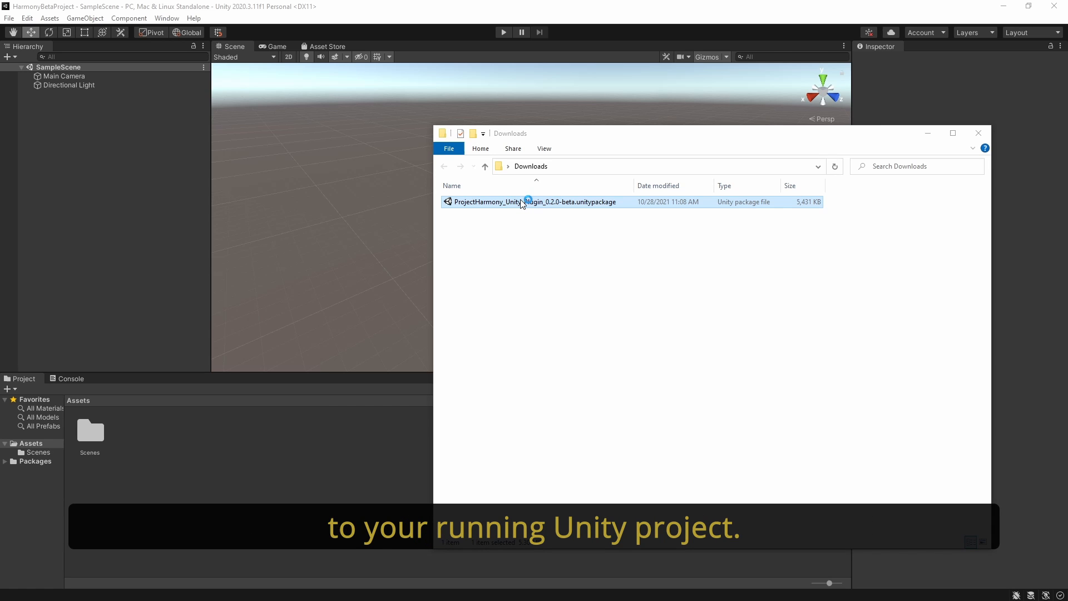
# Step: Open the package's Import Unity Package list and review it with all files checked
pyautogui.doubleClick(531, 201)
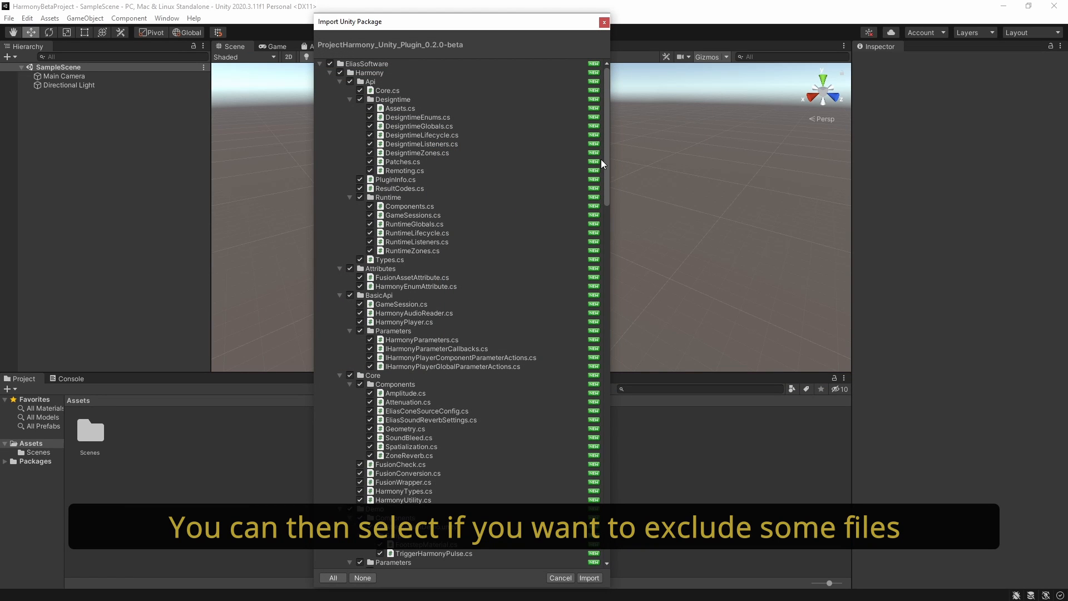
pyautogui.scroll(-3)
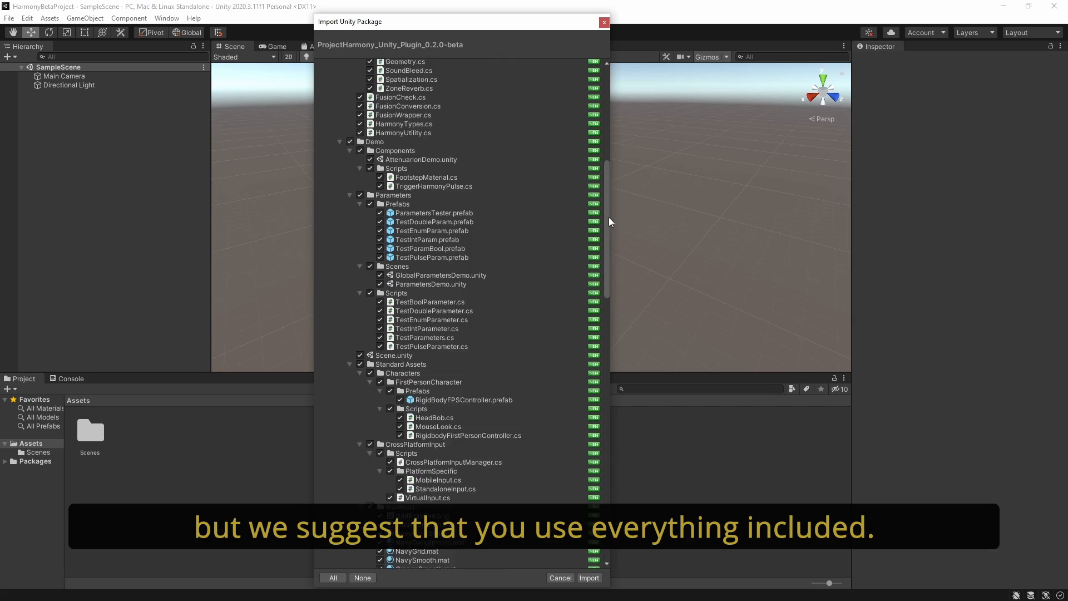
pyautogui.scroll(-3)
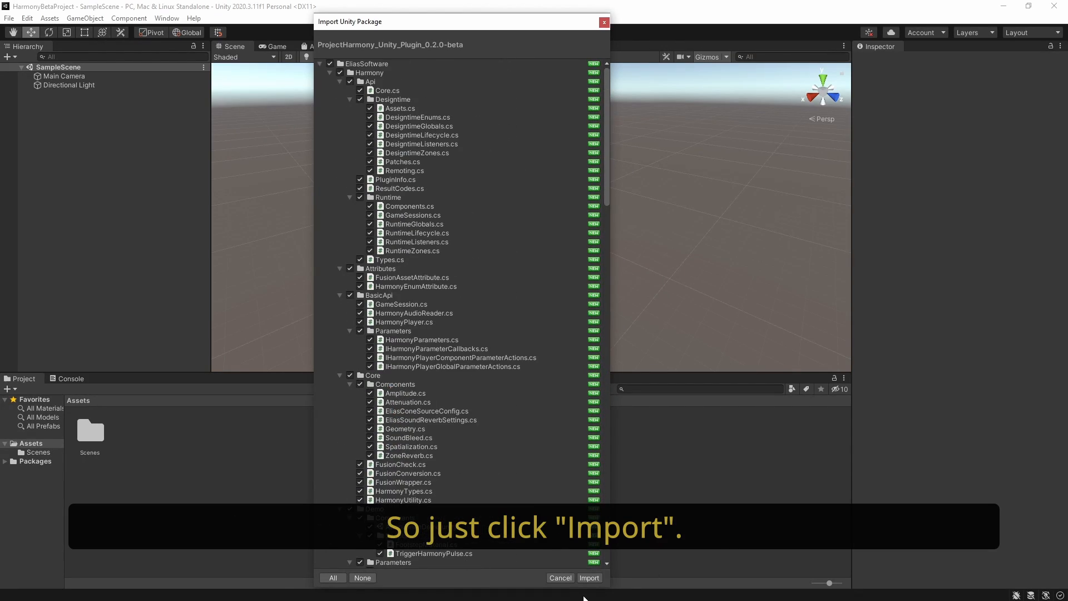
# Step: Import all plugin files and bring up the Harmony page in Project Settings
pyautogui.click(589, 578)
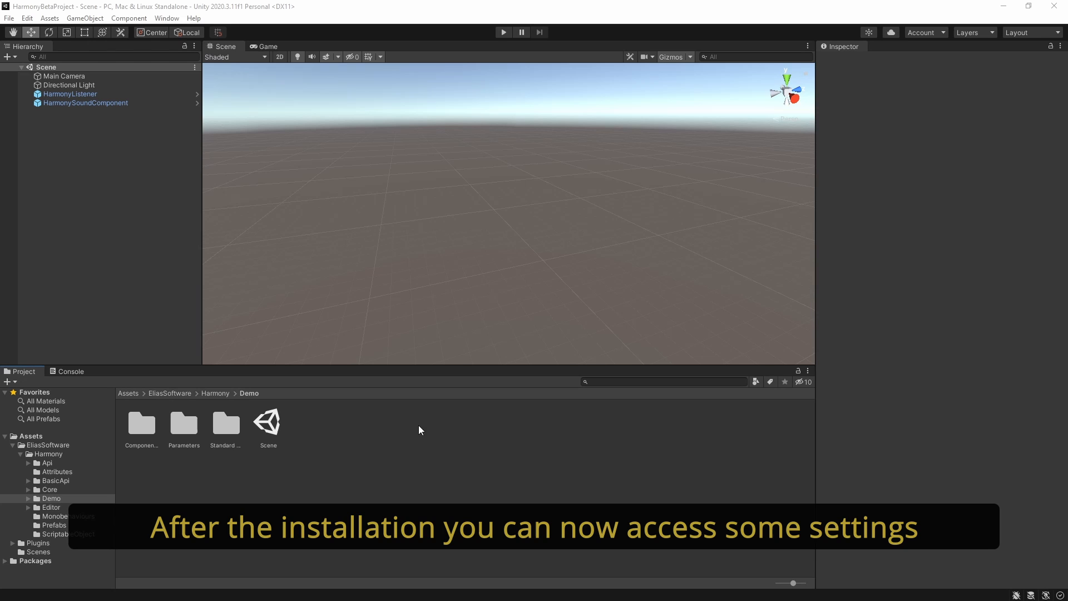
pyautogui.click(28, 18)
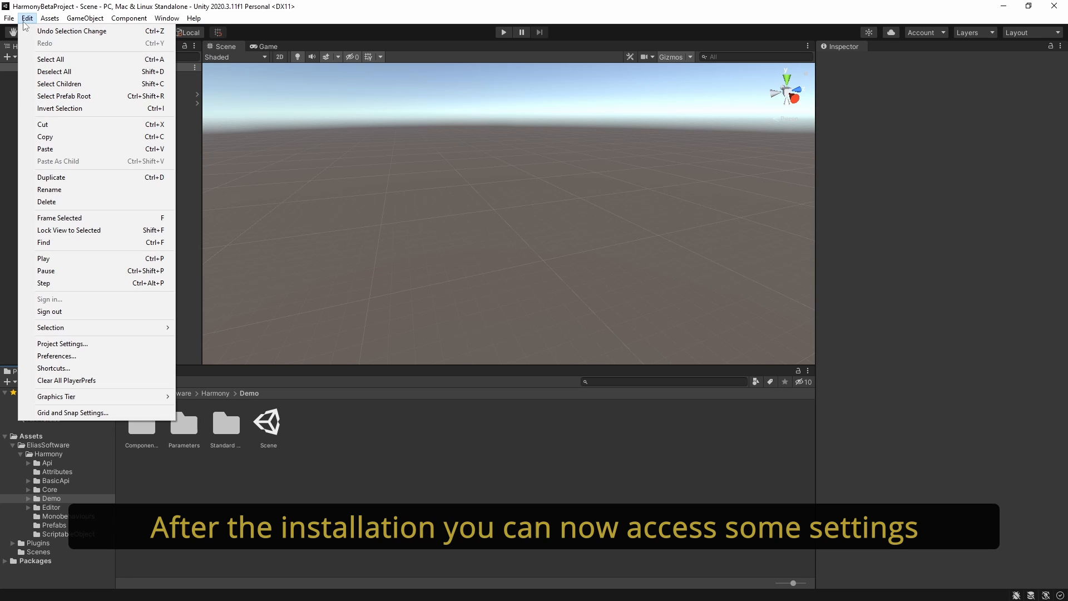
pyautogui.click(62, 343)
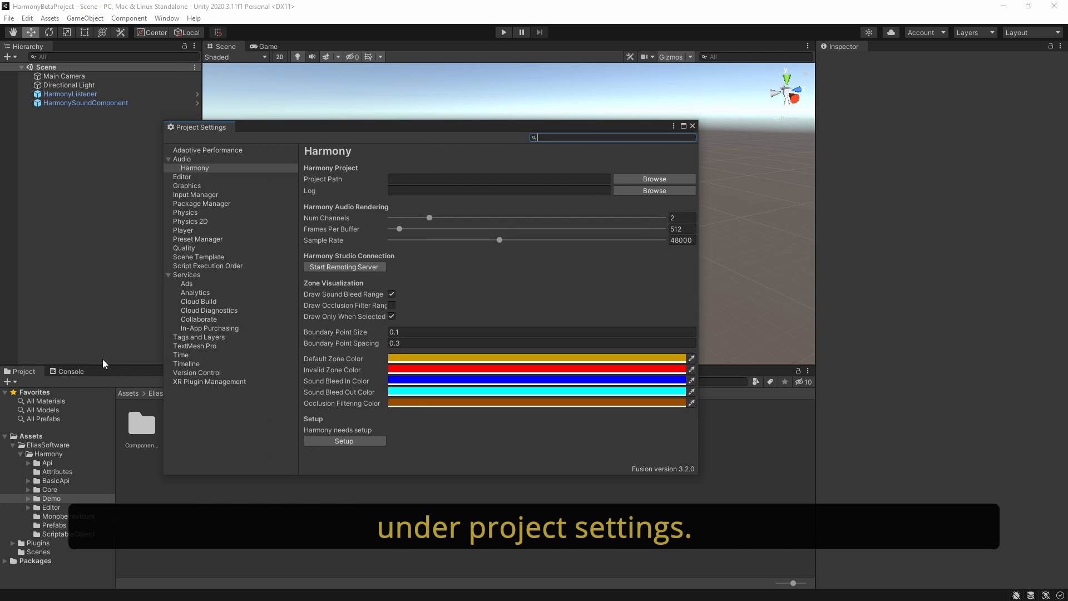
pyautogui.click(195, 167)
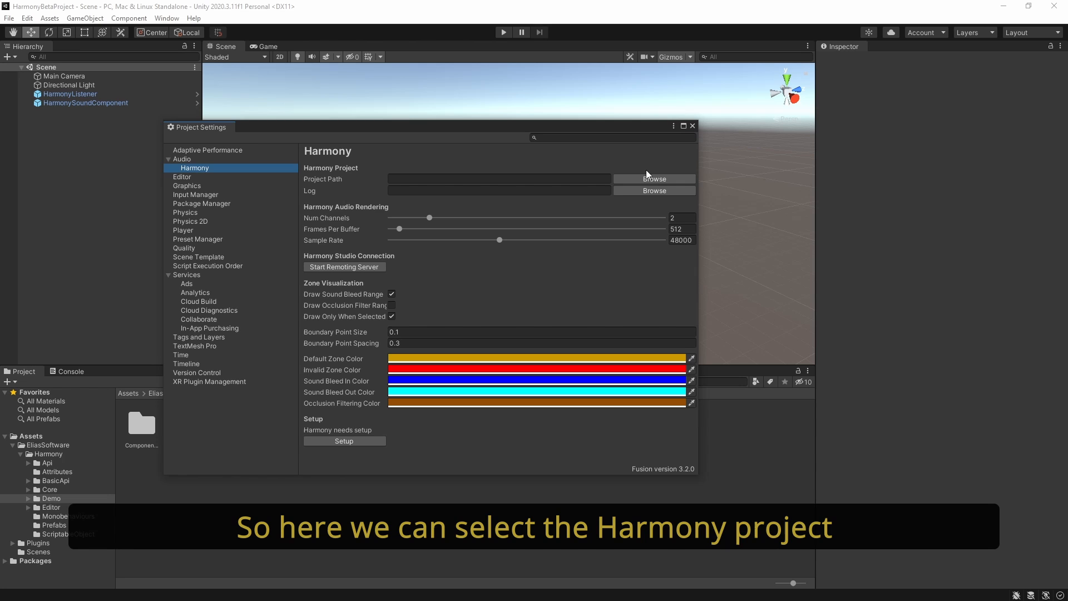
# Step: Set TheTheater_HarmonyProject.harmony as project path and a Logs folder, completing setup
pyautogui.click(653, 178)
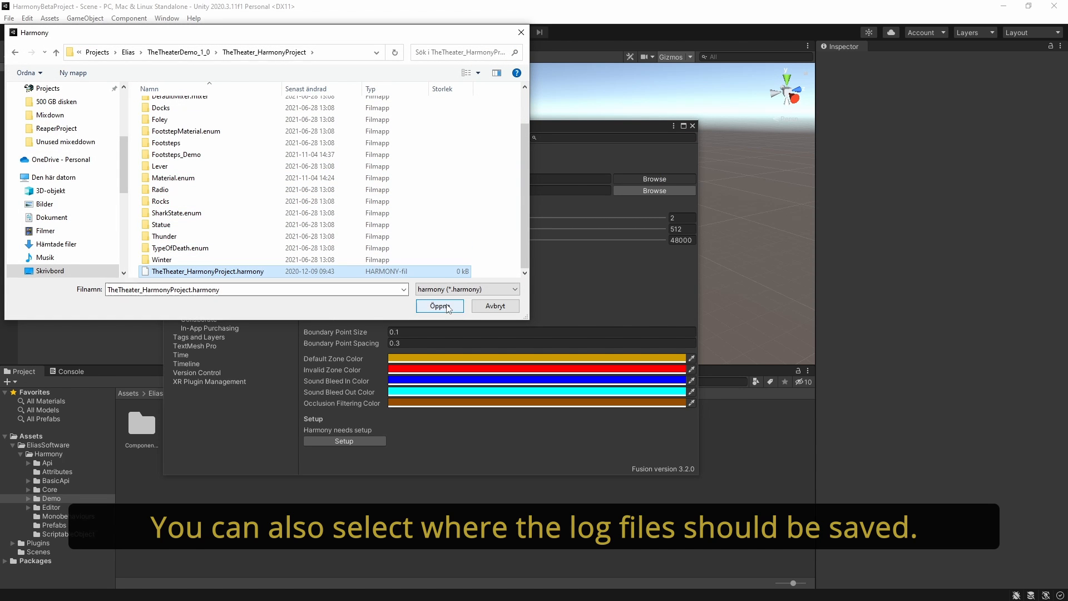
pyautogui.click(440, 306)
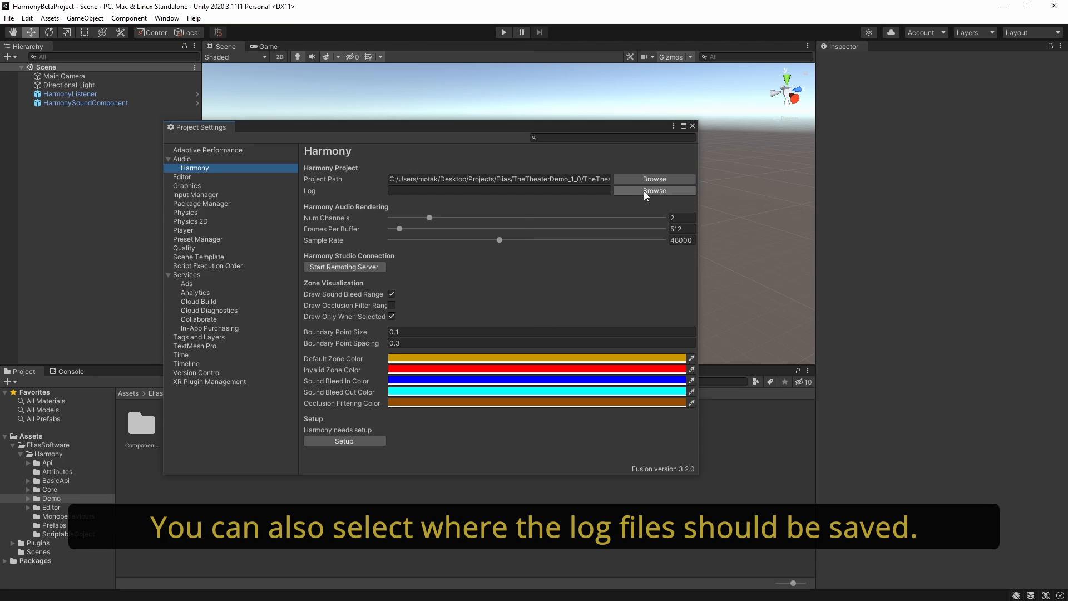
pyautogui.click(653, 191)
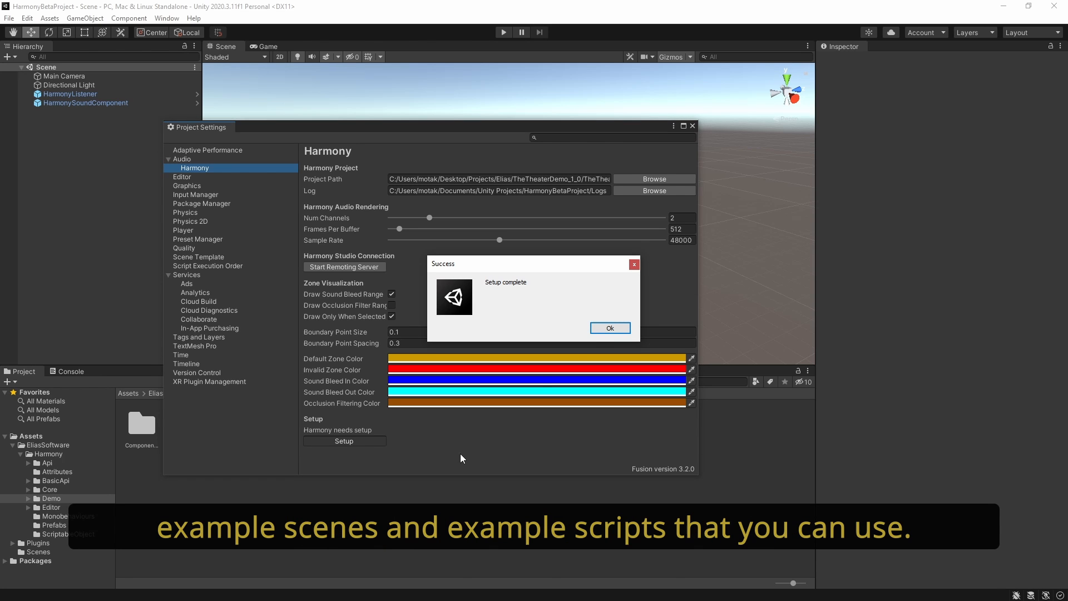
pyautogui.click(609, 328)
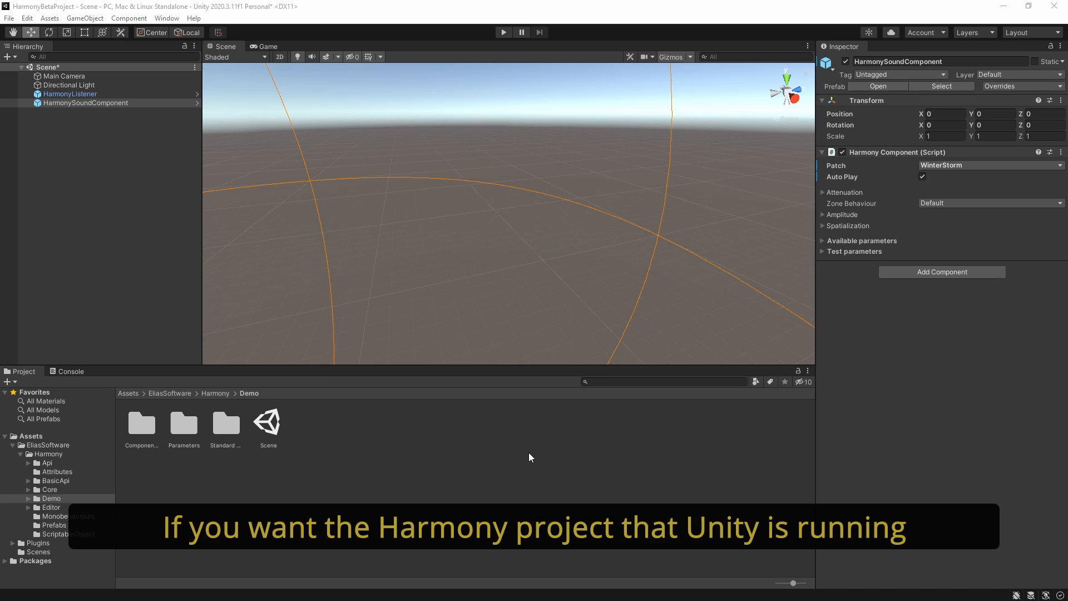
# Step: Start the Remoting Server from the Harmony page in Project Settings
pyautogui.click(27, 18)
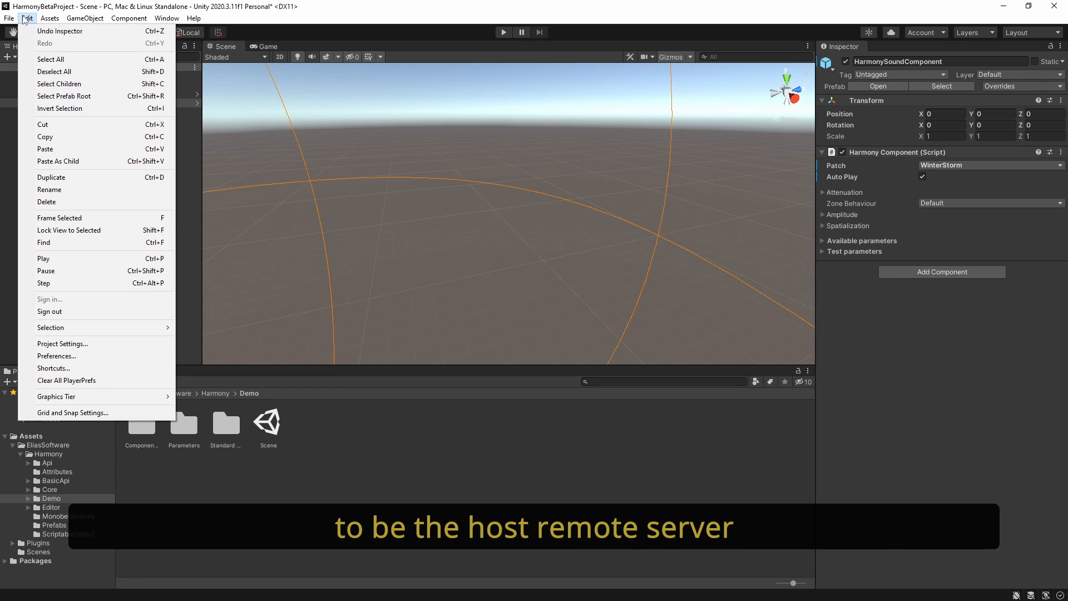
pyautogui.click(62, 343)
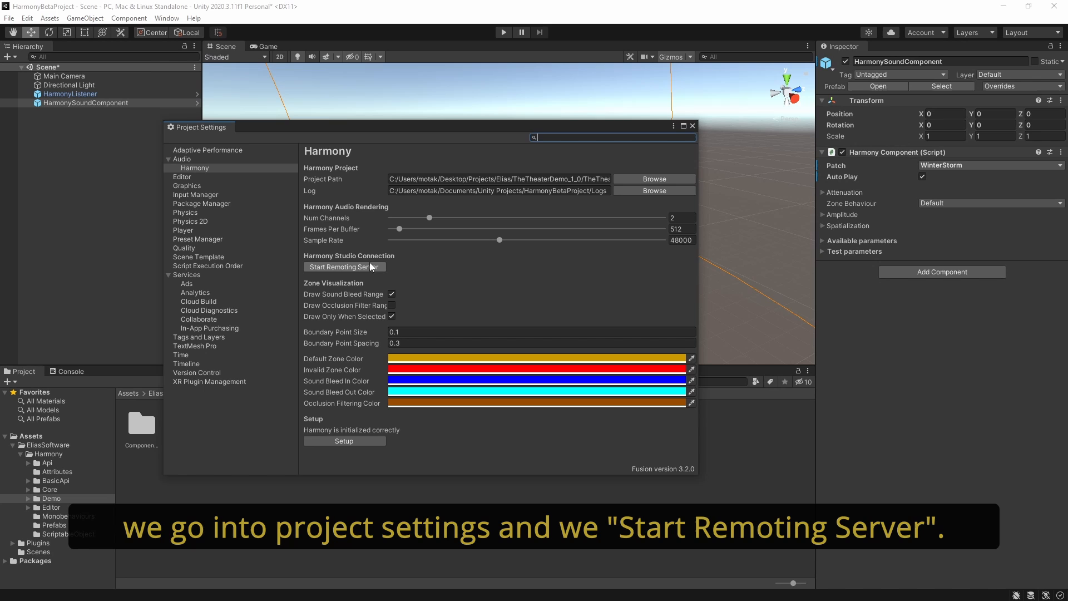
pyautogui.click(343, 267)
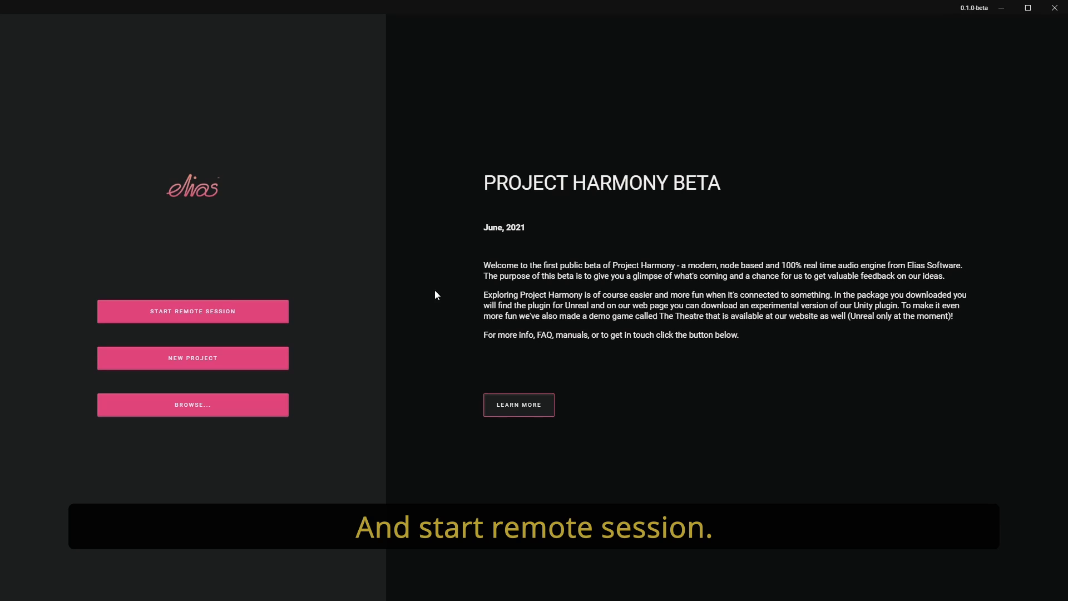
# Step: Start a remote session from the Project Harmony Studio welcome screen
pyautogui.click(193, 312)
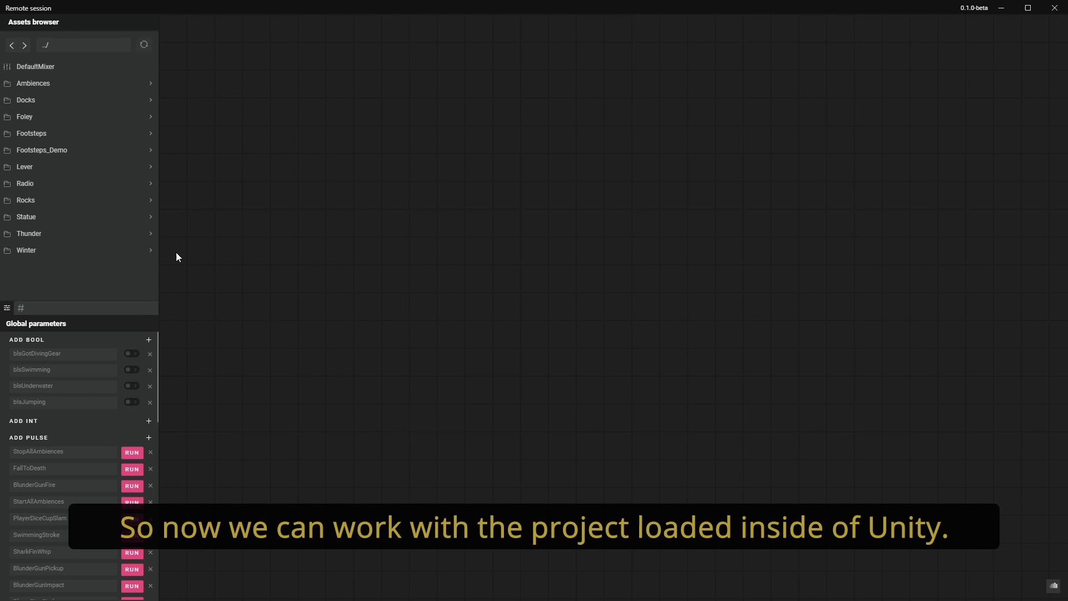
pyautogui.moveTo(29, 252)
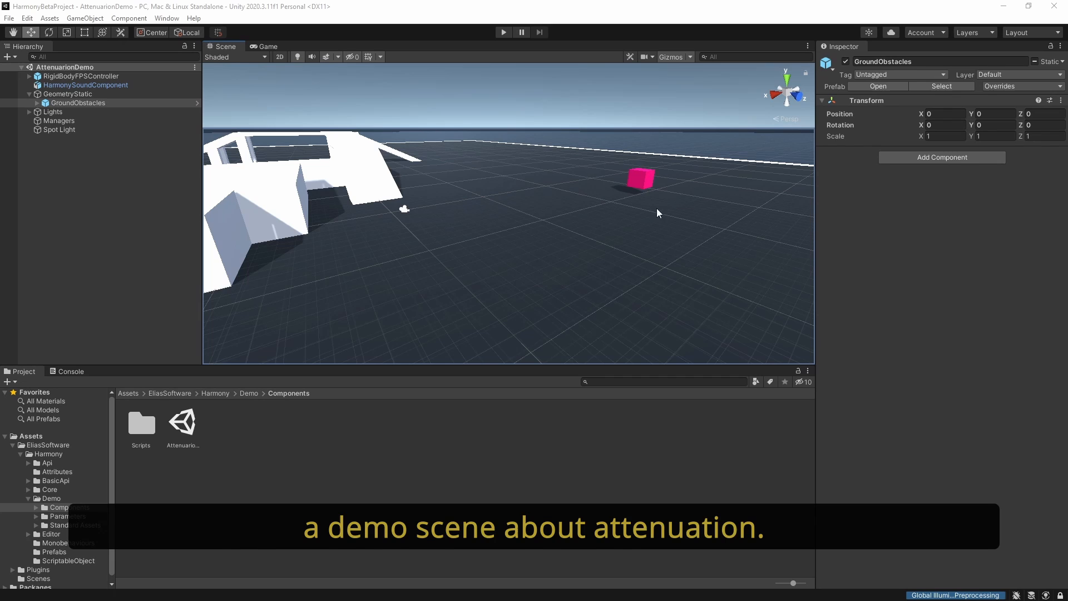
# Step: Pick a sound patch in the pink cube's Harmony Component Patch dropdown
pyautogui.click(86, 84)
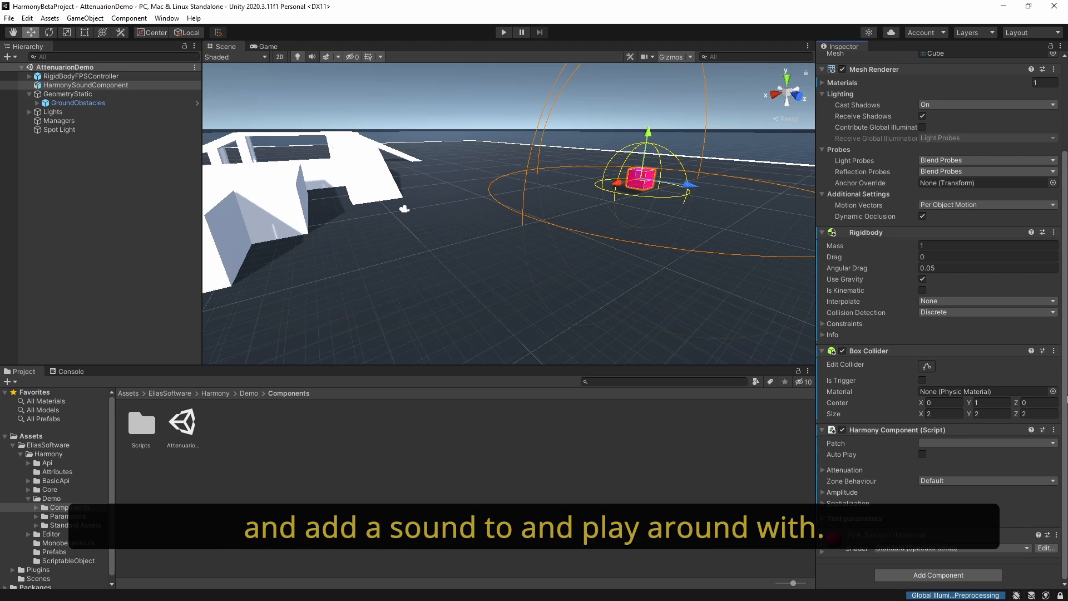
pyautogui.click(984, 443)
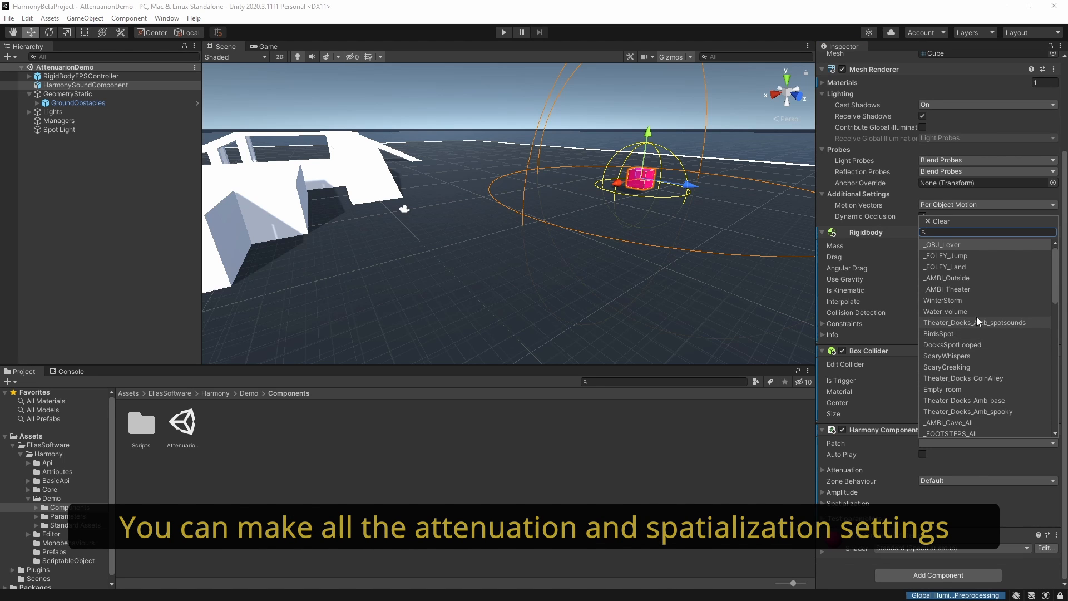
pyautogui.click(943, 301)
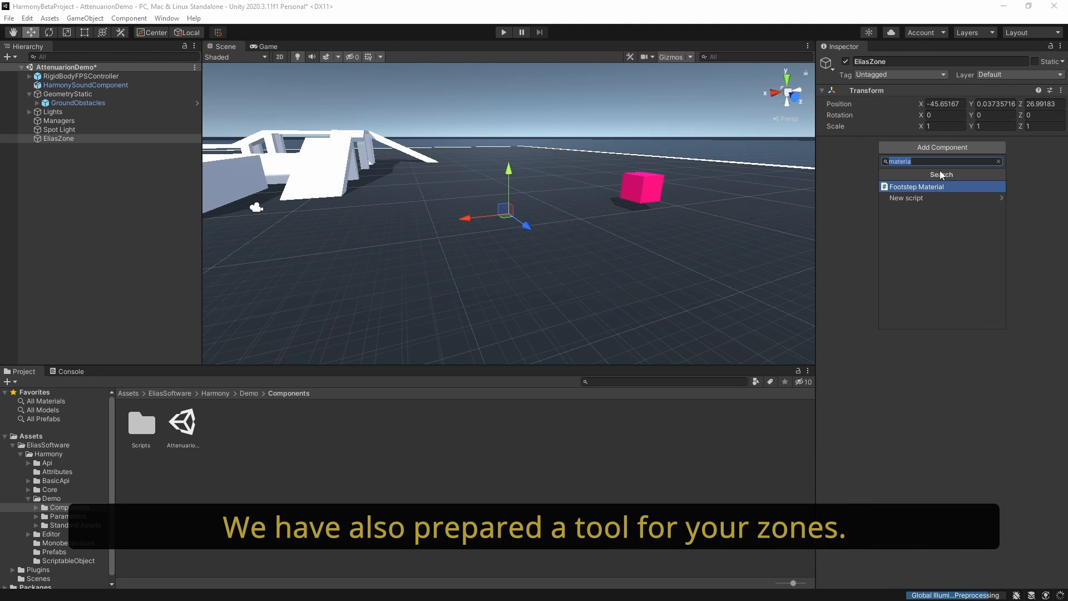
# Step: Search 'zone' in Add Component and add Harmony Zone to EliasZone
pyautogui.write('z')
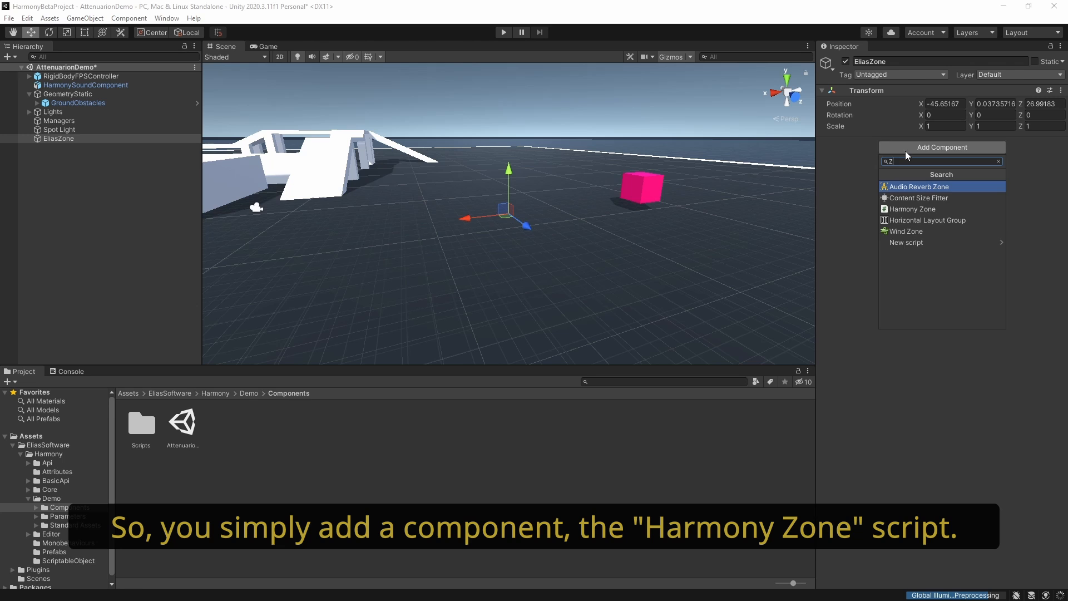
pyautogui.write('on')
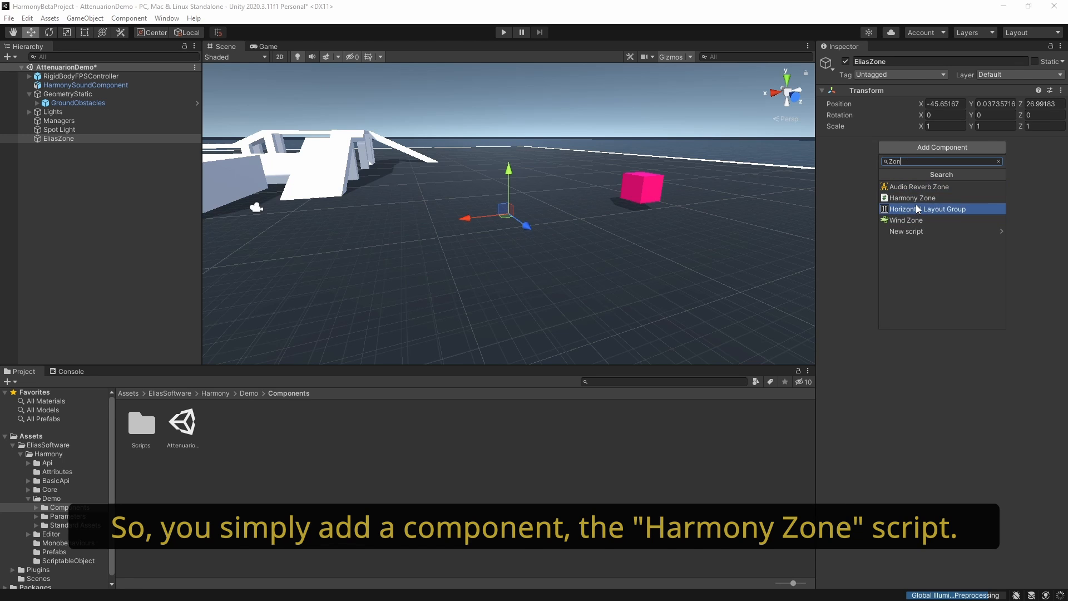
pyautogui.click(912, 198)
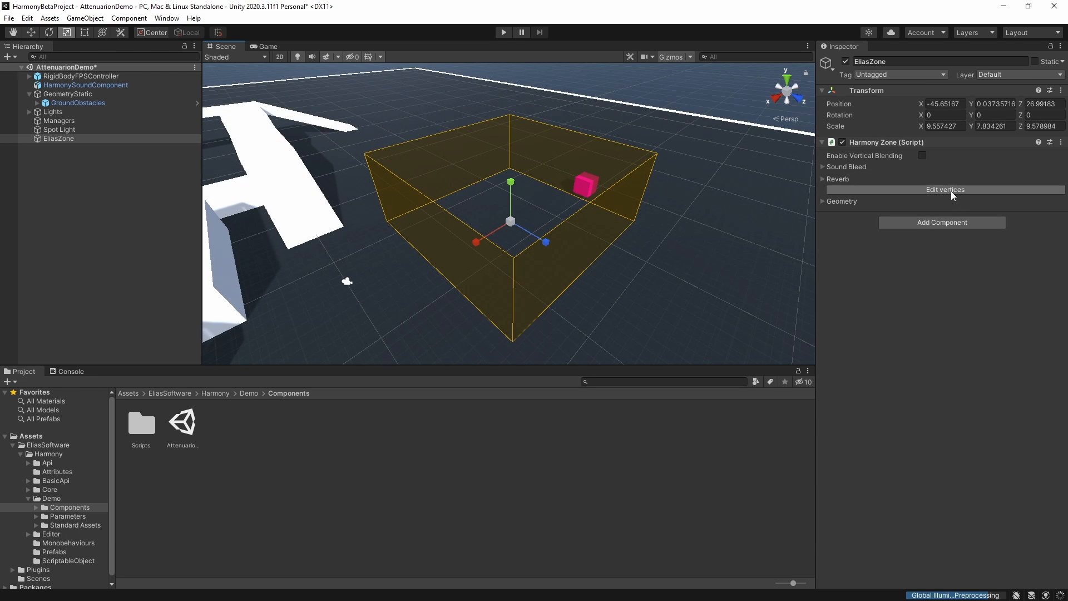
# Step: Enable vertex editing and drag zone corners into an irregular outline
pyautogui.click(946, 189)
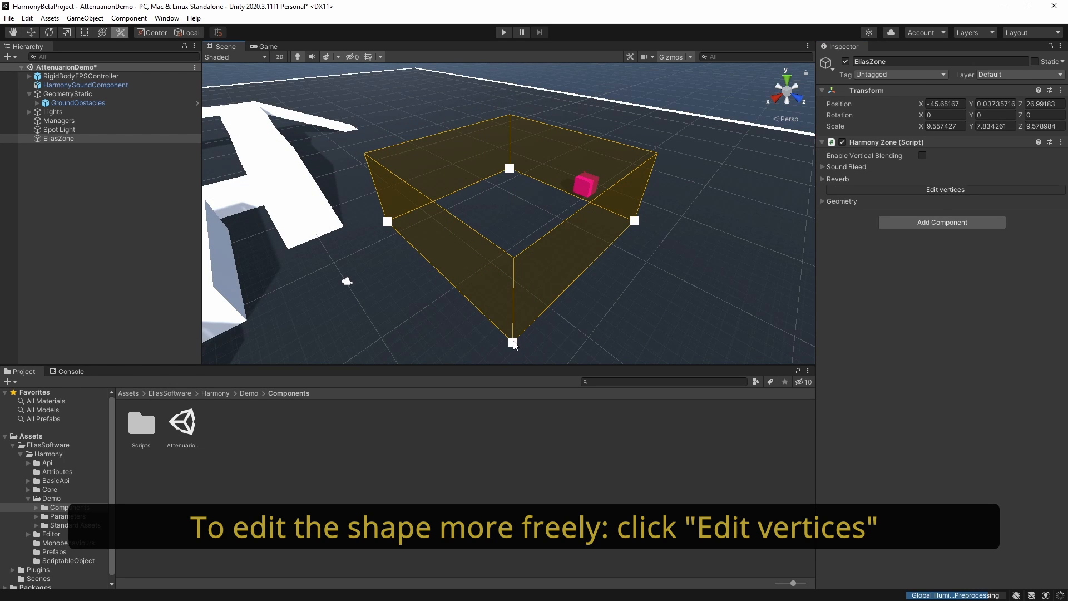
pyautogui.moveTo(512, 342); pyautogui.dragTo(599, 325)
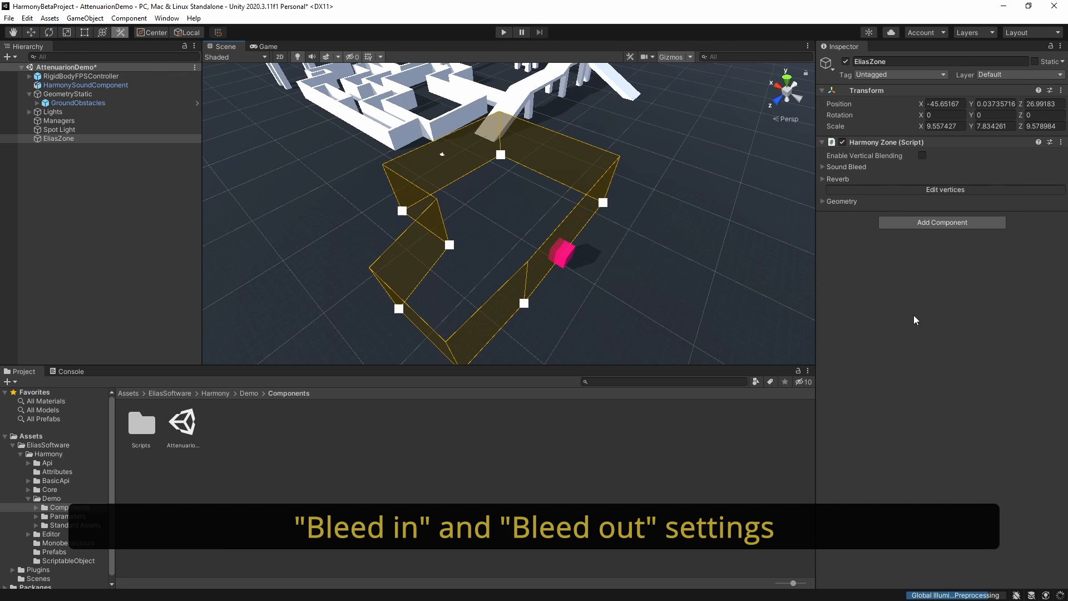
# Step: Expand Sound Bleed and Reverb settings and set Reverb Asset to Cave_Reverb
pyautogui.click(846, 166)
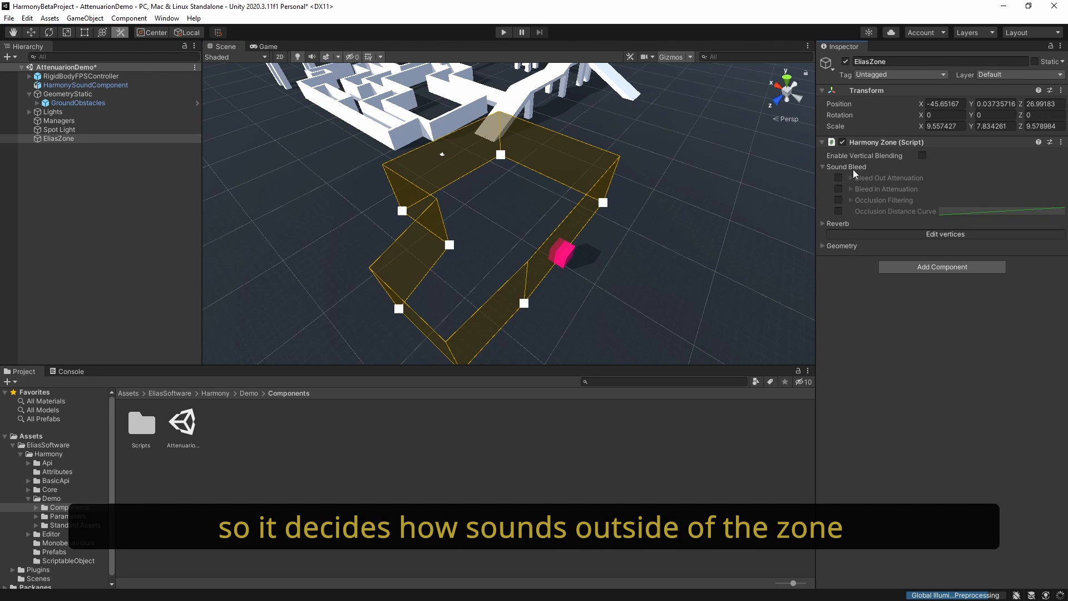
pyautogui.click(850, 178)
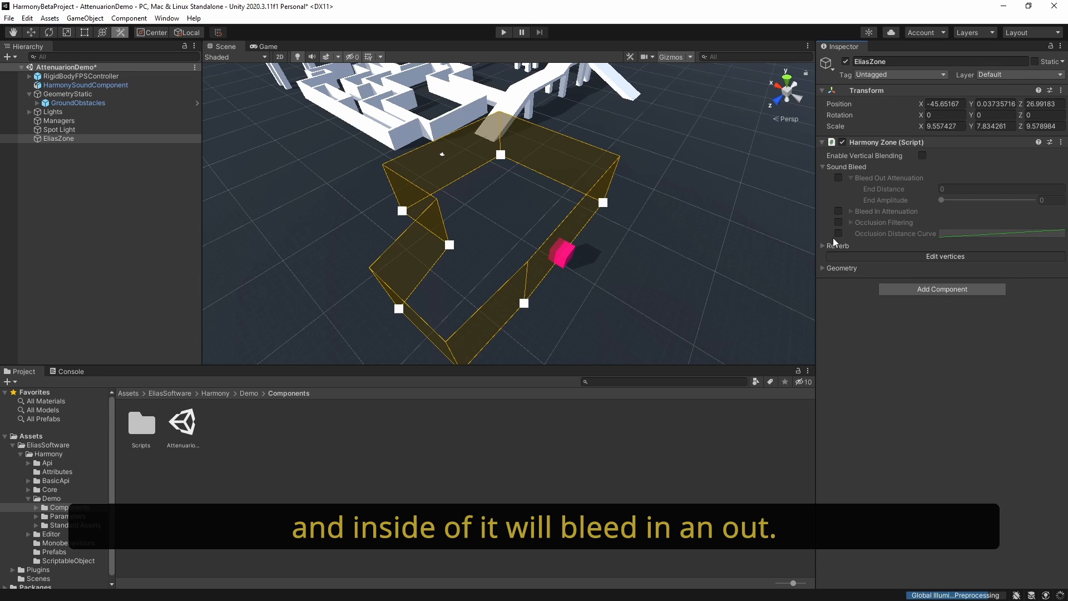
pyautogui.click(825, 246)
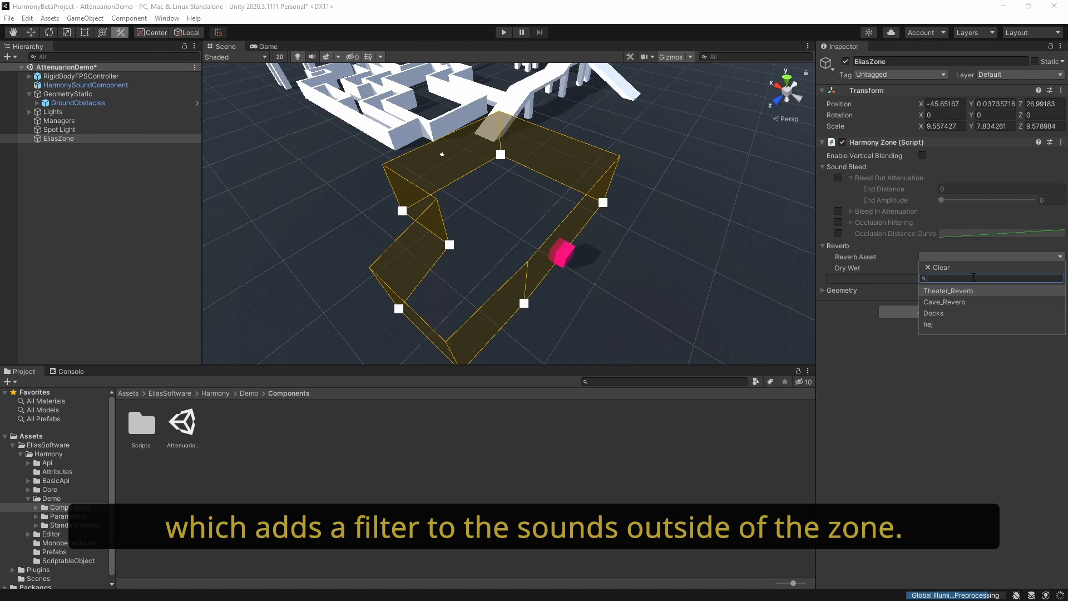
pyautogui.click(944, 301)
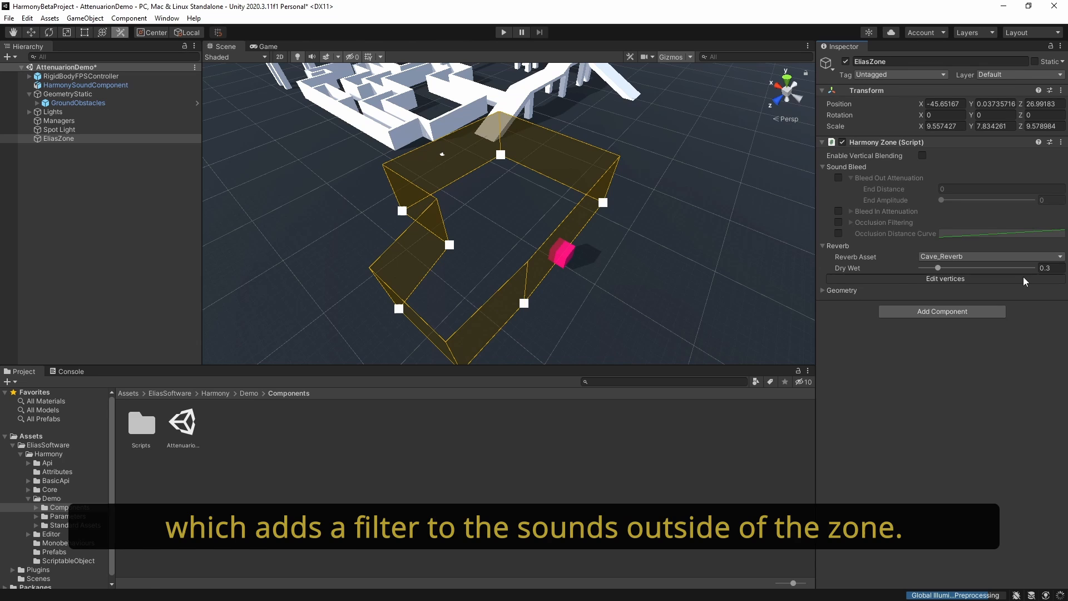